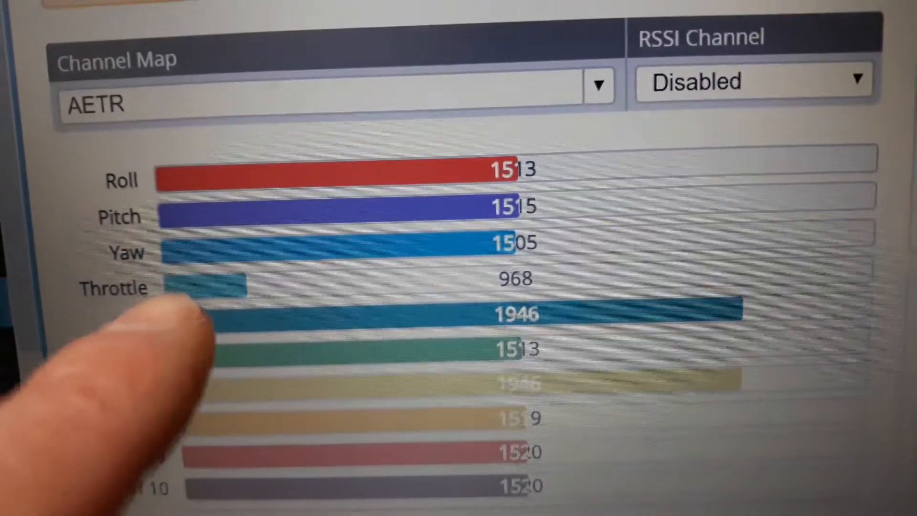
Step: Set the Failsafe valid pulse range minimum length to 978
click(224, 403)
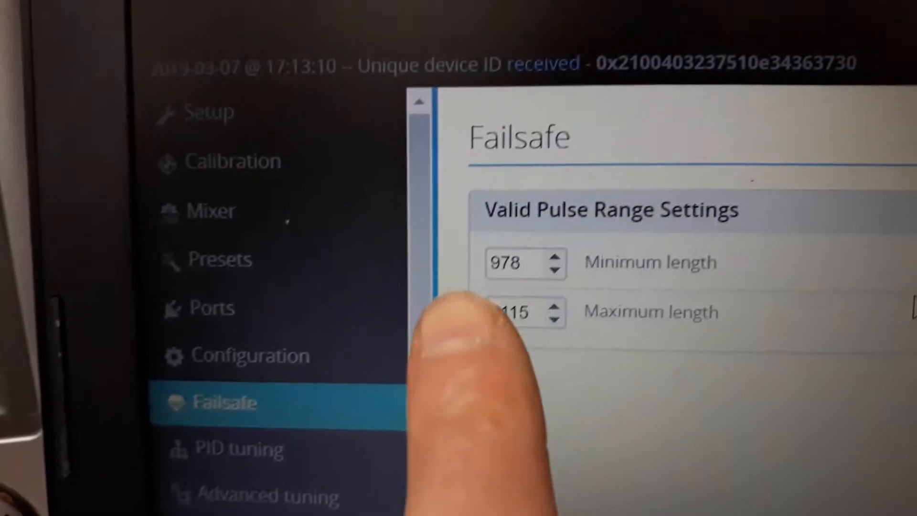